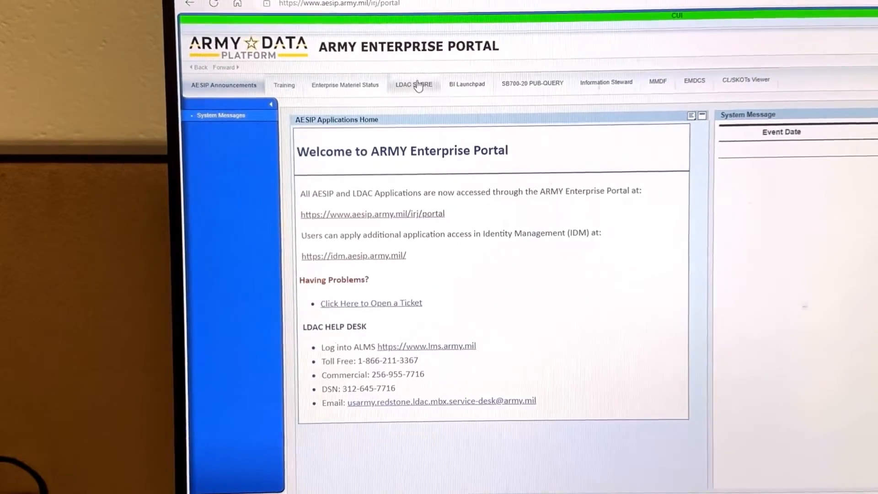
# Launch Maintenance Readiness Metrics from the LDAC SABRE Maintenance applications group
pyautogui.click(414, 84)
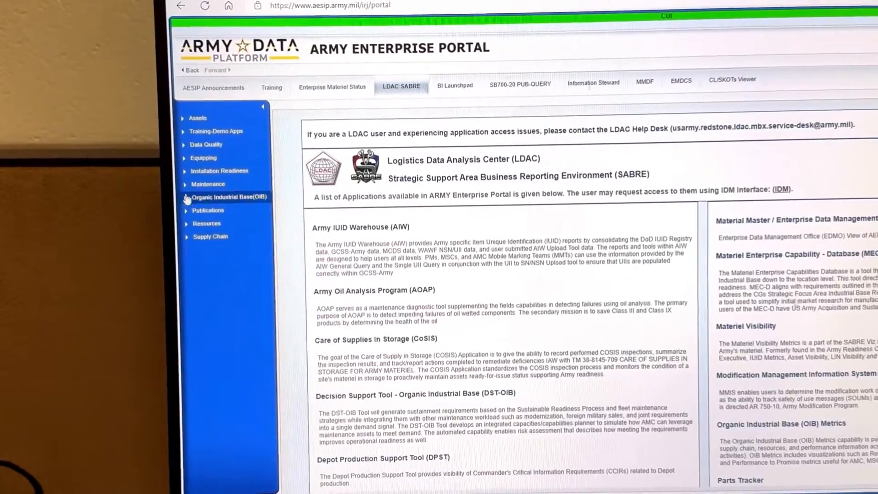
pyautogui.click(209, 185)
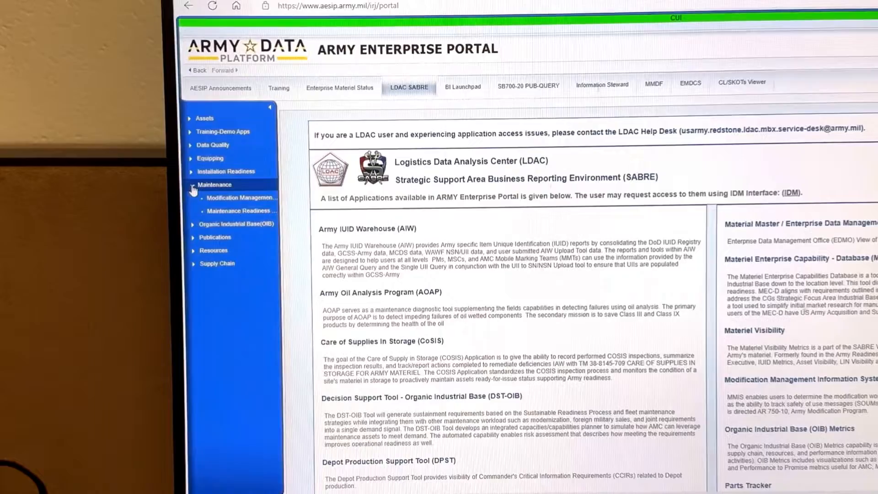
pyautogui.moveTo(242, 214)
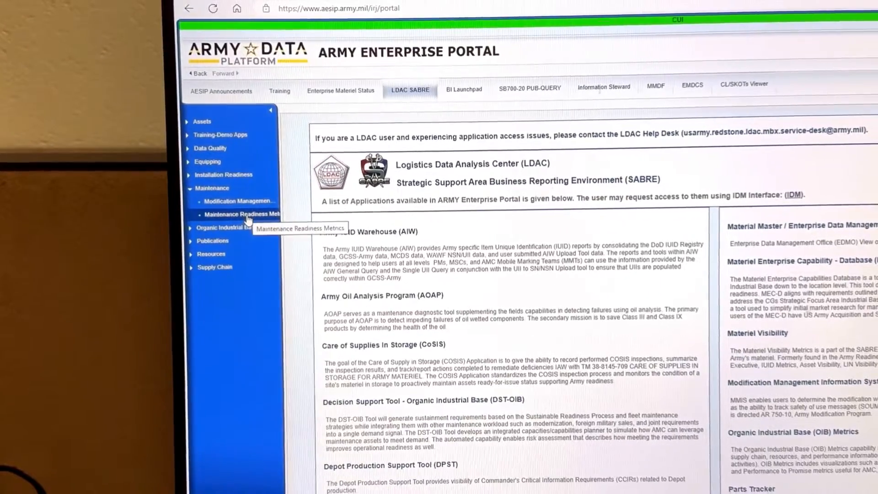
pyautogui.click(246, 213)
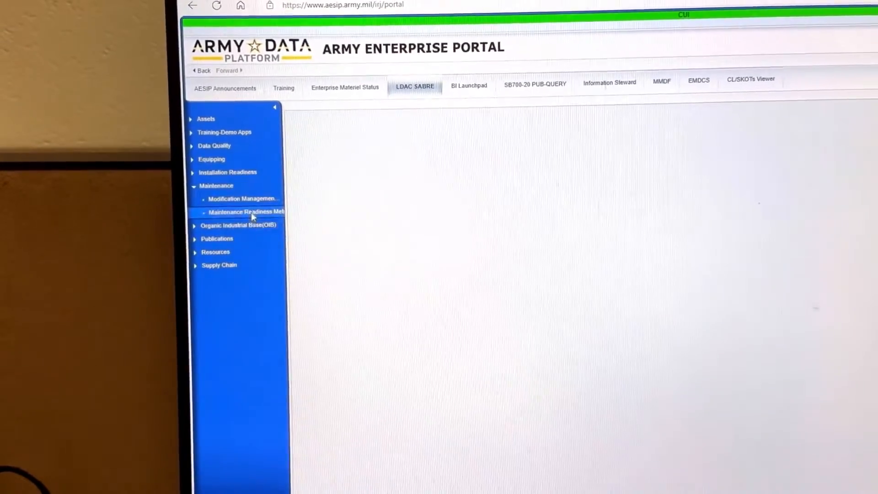
pyautogui.click(246, 211)
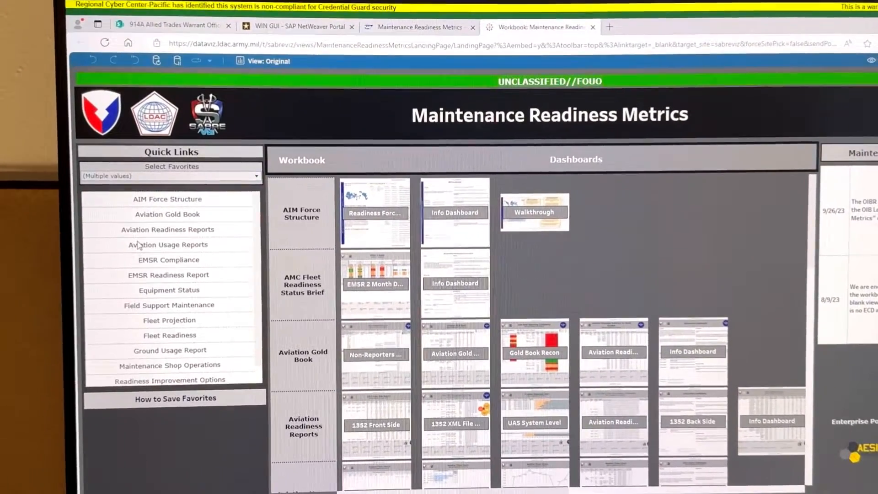
# Scroll the landing page's dashboard grid down to the TMDE Readiness Metrics row
pyautogui.scroll(-3)
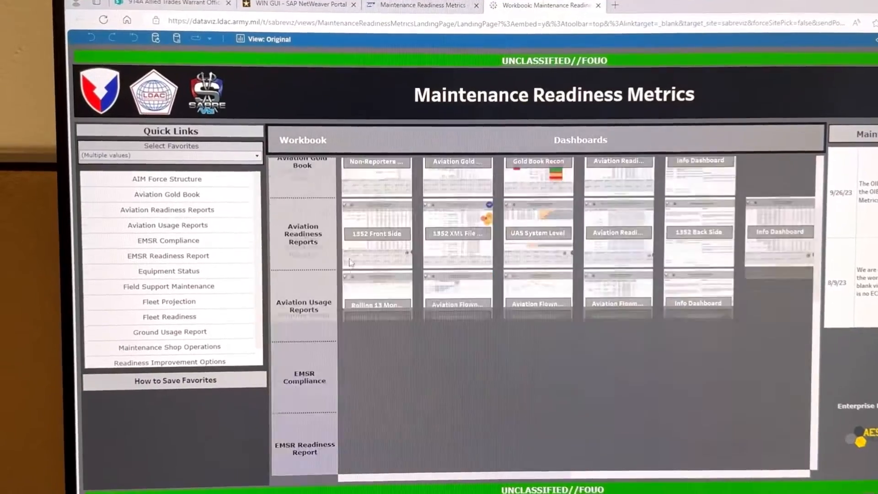
pyautogui.scroll(-3)
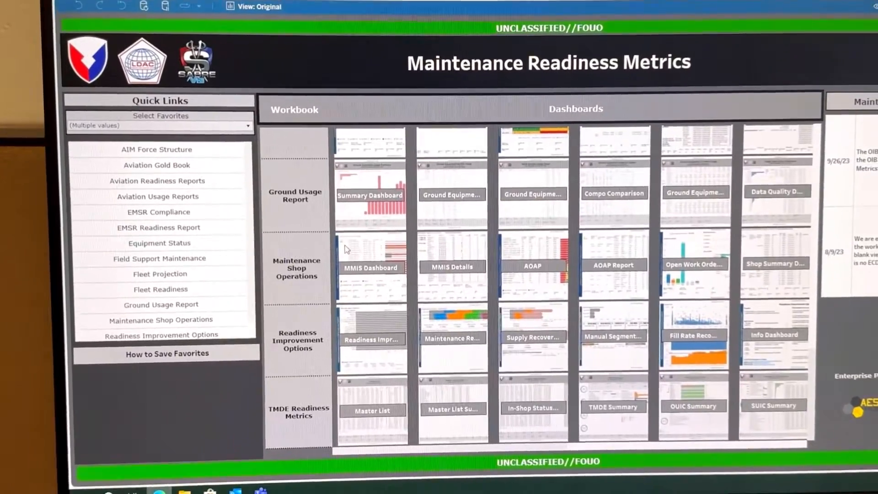
pyautogui.scroll(-3)
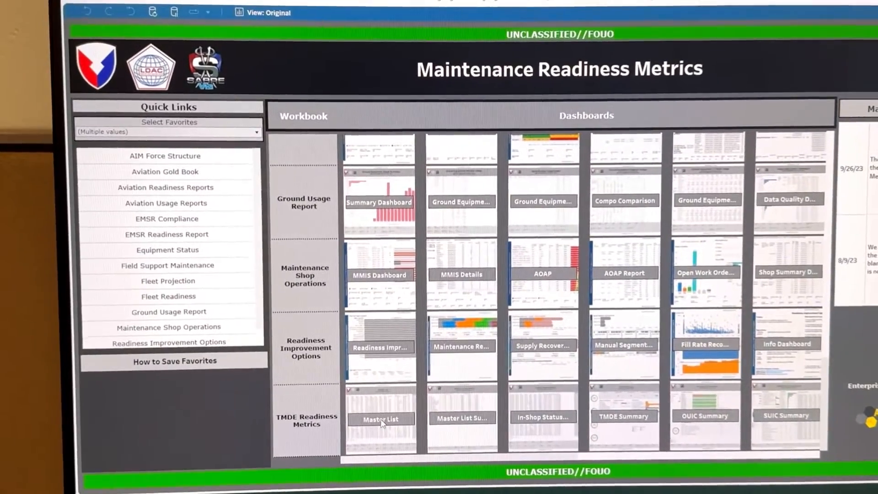
# Open the TMDE Master List and search the OUIC filter for wal6, ticking WAL6A0
pyautogui.click(381, 419)
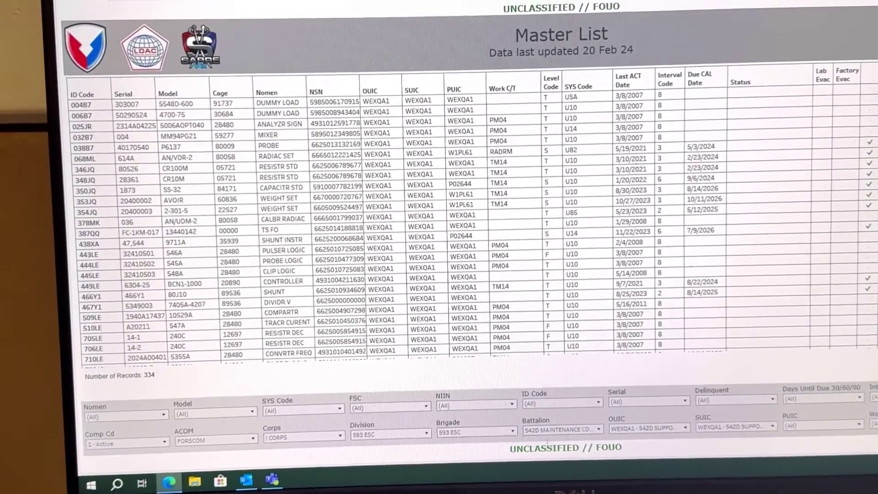
pyautogui.scroll(3)
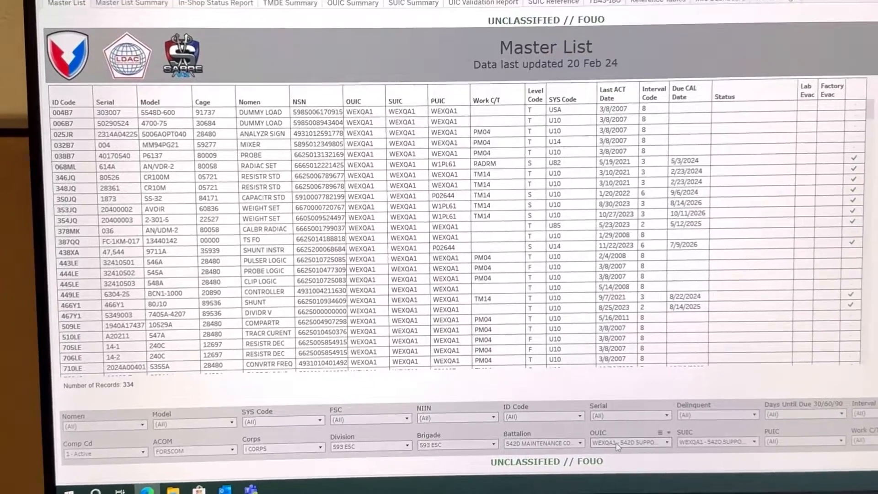
pyautogui.click(661, 442)
pyautogui.write('wal6')
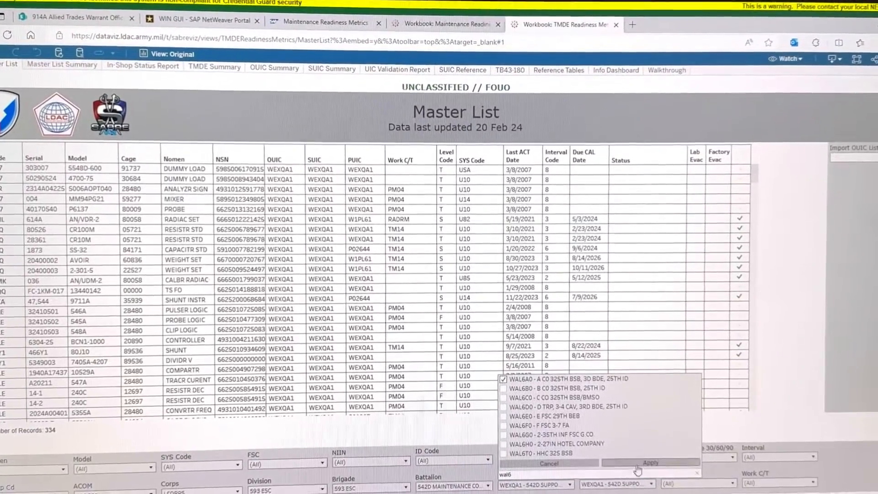
# Apply the WAL6 unit filter and limit Days Until Due to 0-30 and 31-60
pyautogui.click(649, 462)
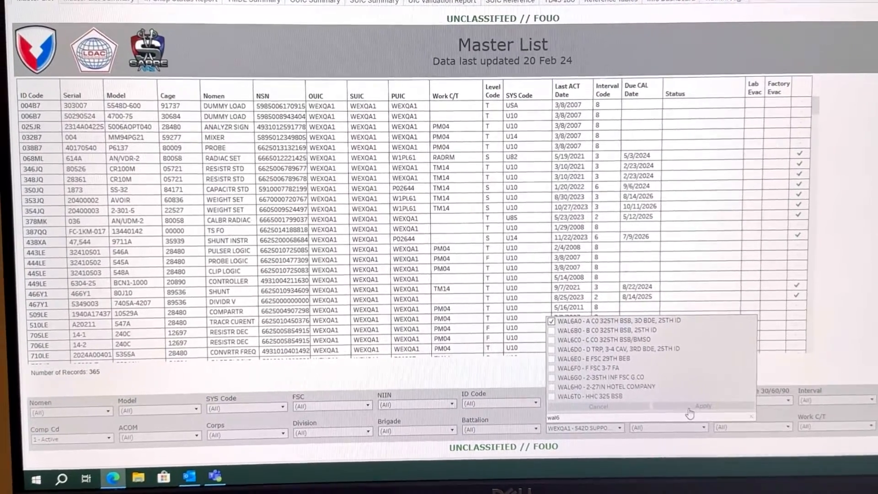
pyautogui.click(702, 406)
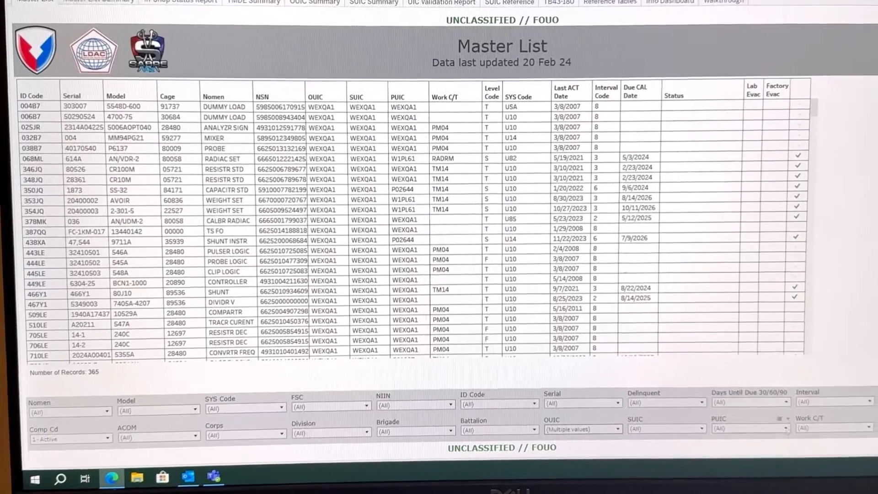
pyautogui.click(749, 402)
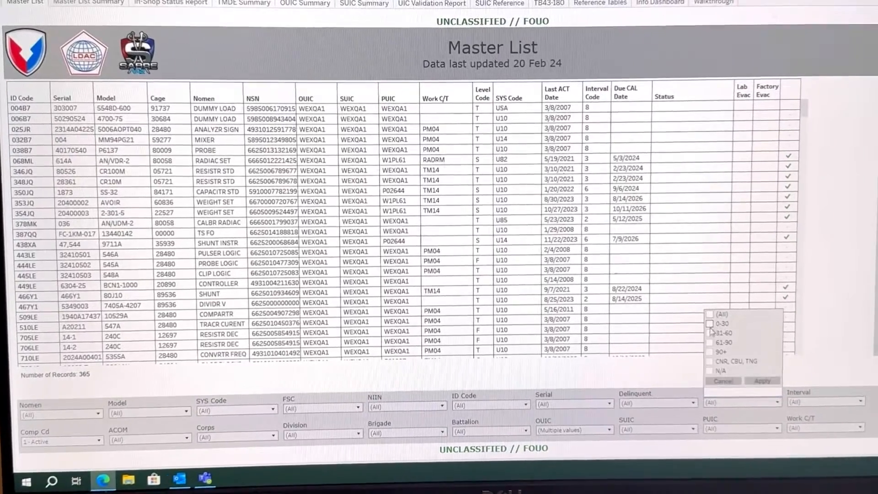
pyautogui.click(709, 339)
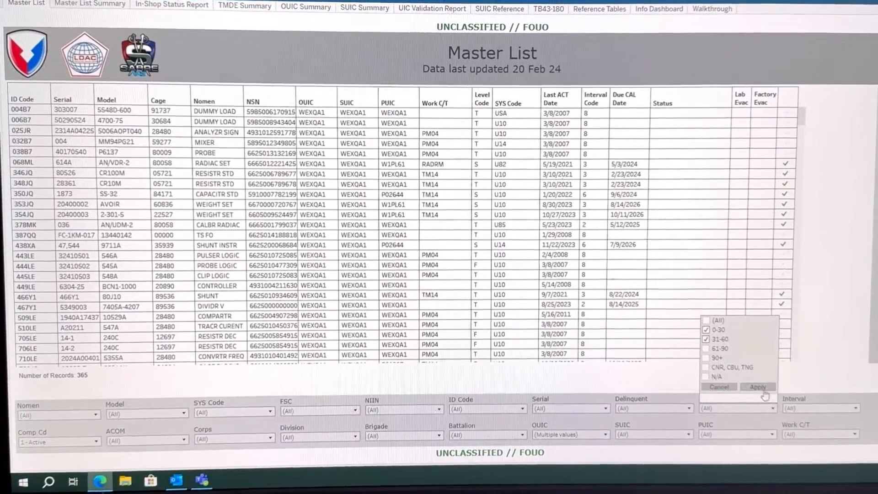
pyautogui.click(757, 387)
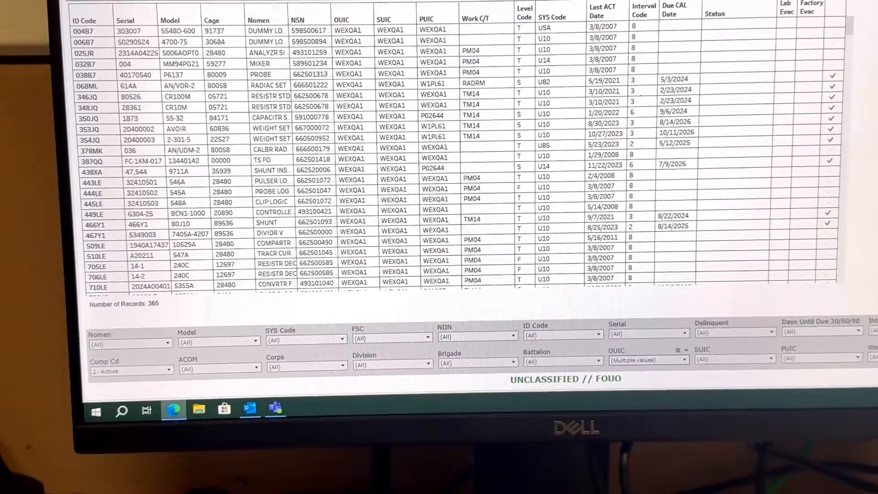
# Filter the Master List Summary OUIC to WAL6A0 - A CO 325TH BSB, 3D BDE, 25TH ID
pyautogui.click(121, 3)
pyautogui.write('WAL6')
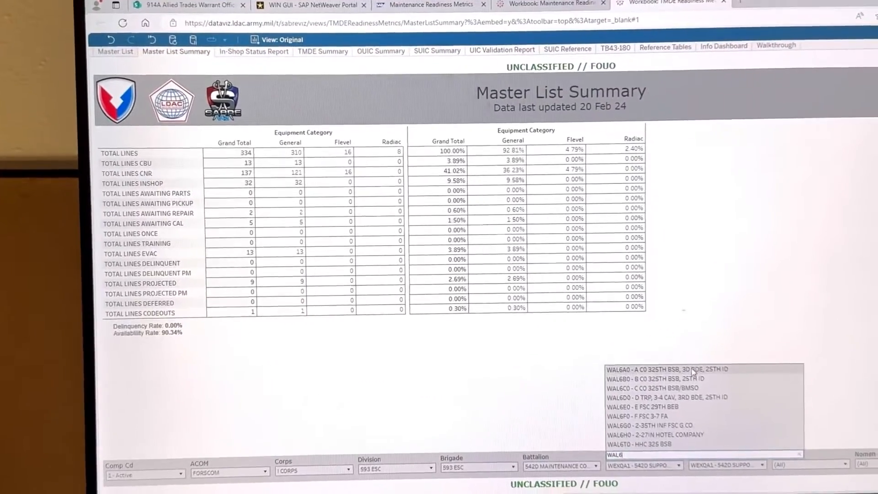
pyautogui.click(656, 369)
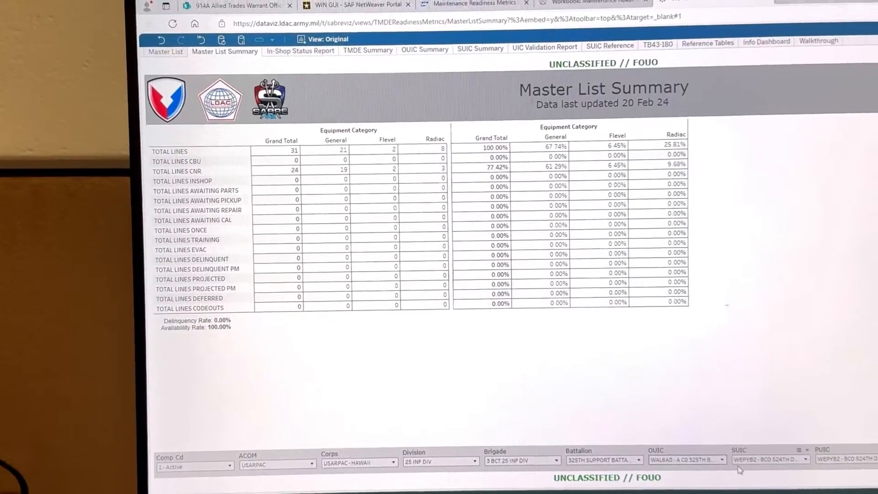
pyautogui.click(720, 459)
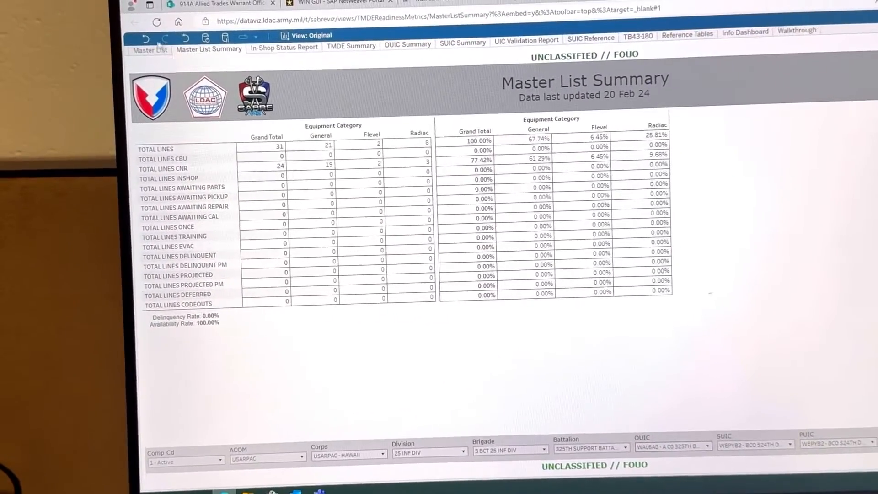
# On the Master List, apply the 0-30 and 31-60 due ranges and pick unit WAL6C0
pyautogui.click(142, 51)
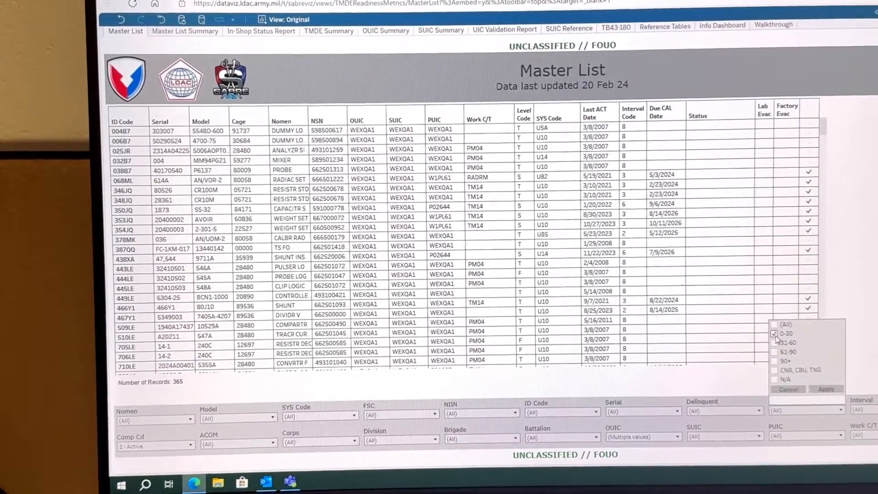
pyautogui.click(778, 336)
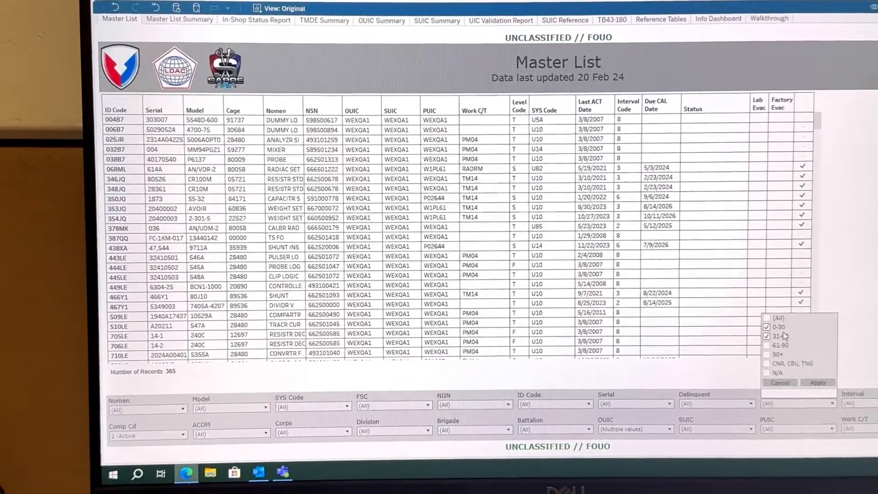
pyautogui.click(767, 325)
pyautogui.write('WAL6C0')
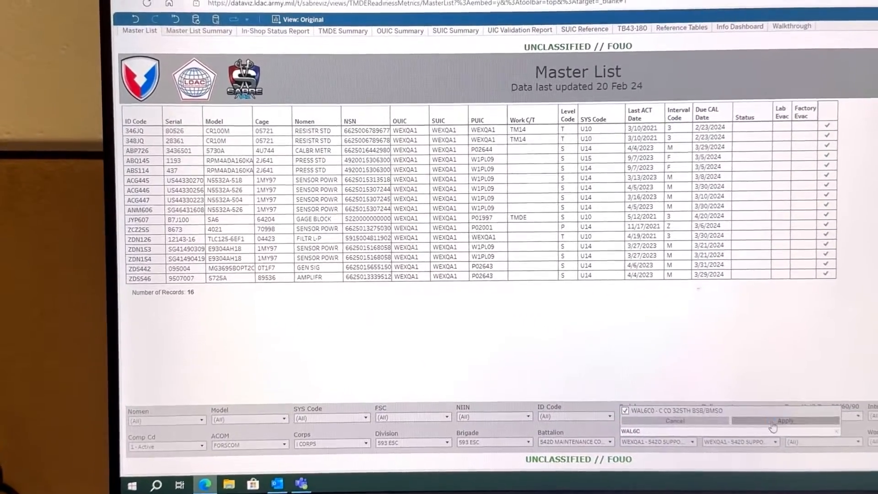
# Apply the WAL6C0 unit filter, set the Brigade filter, and confirm Days Until Due shows 31-60
pyautogui.click(786, 421)
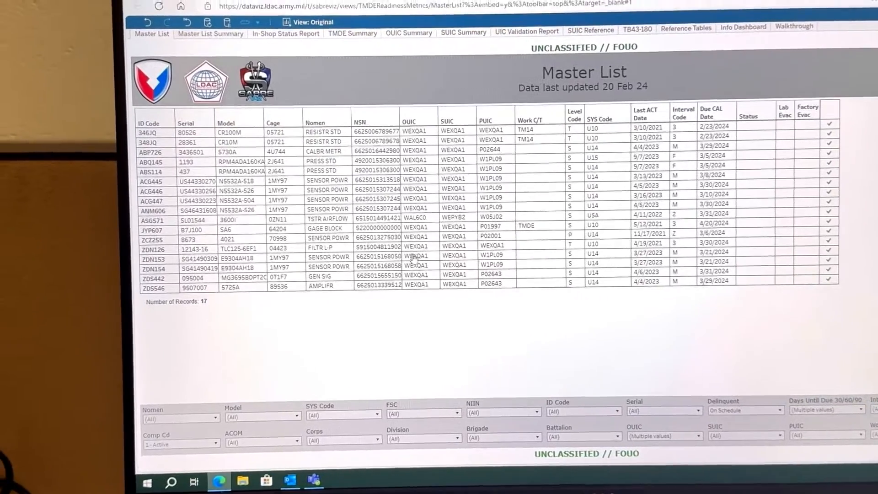
pyautogui.click(439, 414)
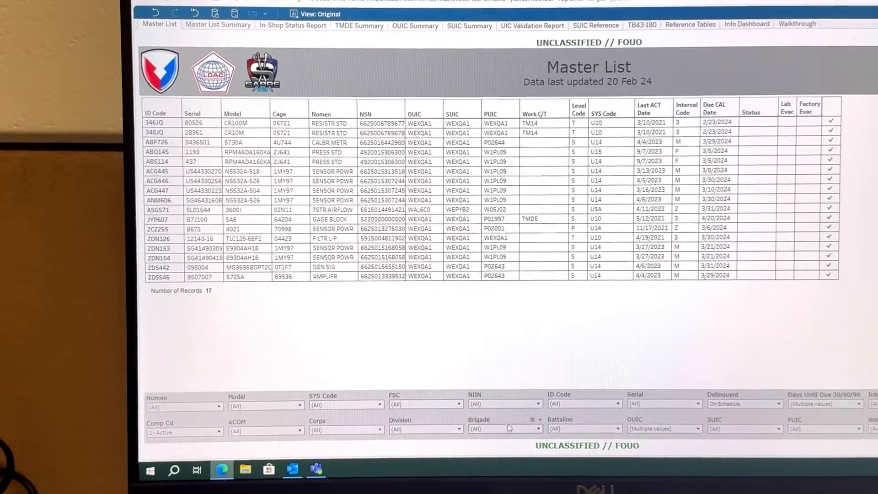
pyautogui.click(535, 419)
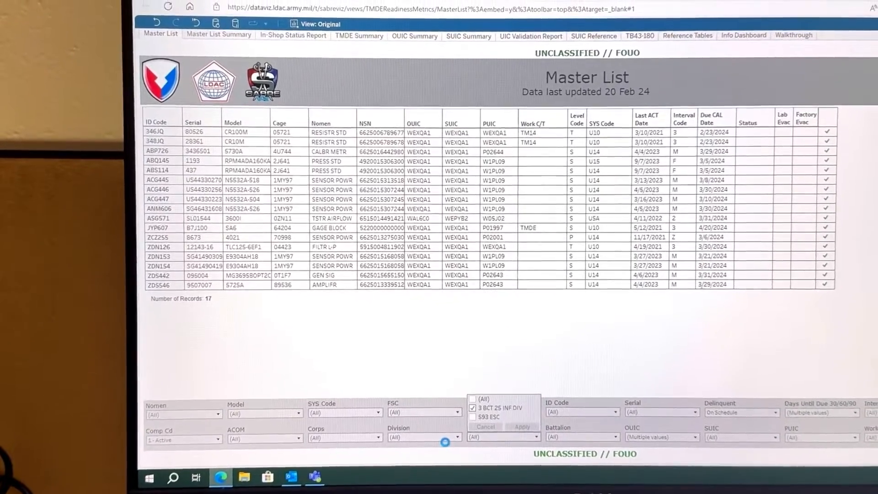
pyautogui.click(521, 426)
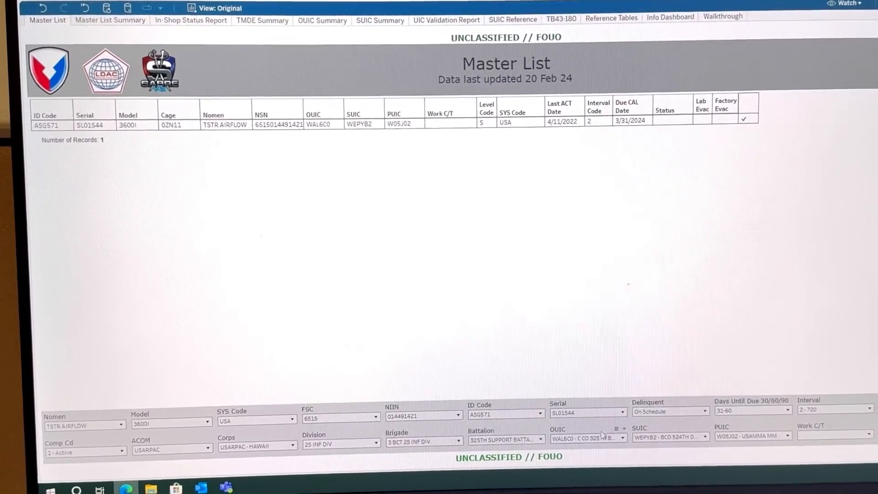
pyautogui.click(786, 411)
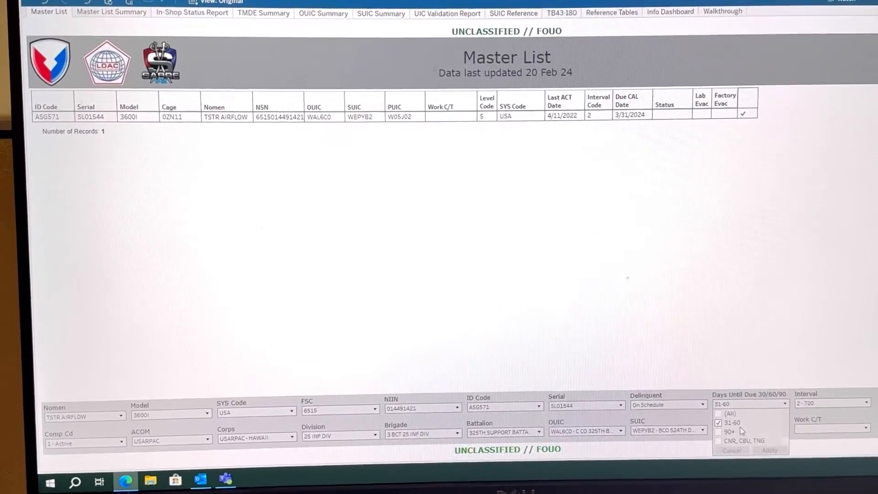